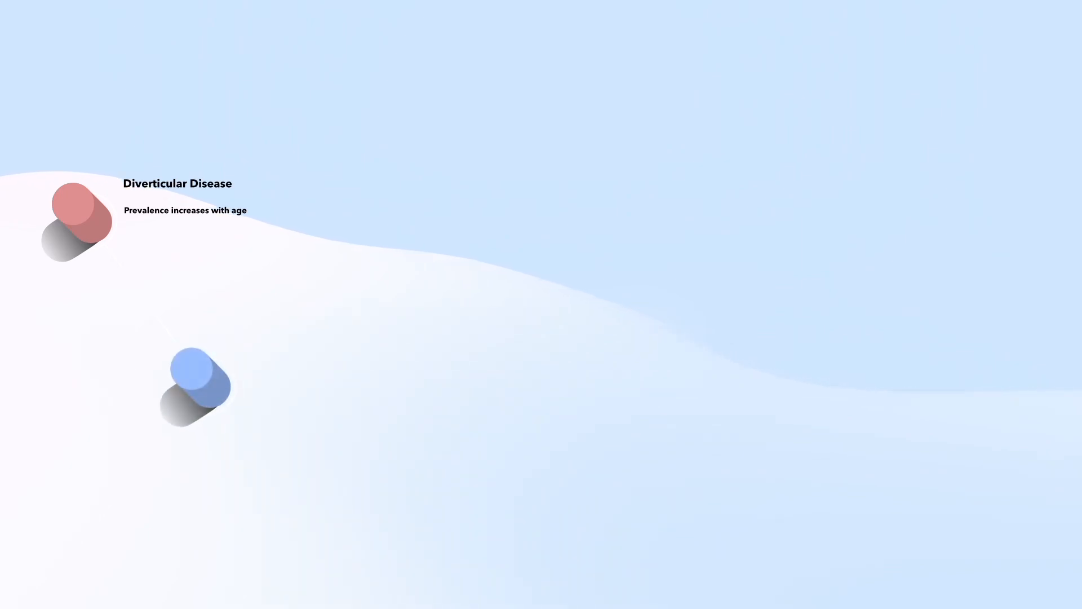
Reveal the remaining timeline nodes, from the Investigations heading through Information Overload with their facts
click(195, 385)
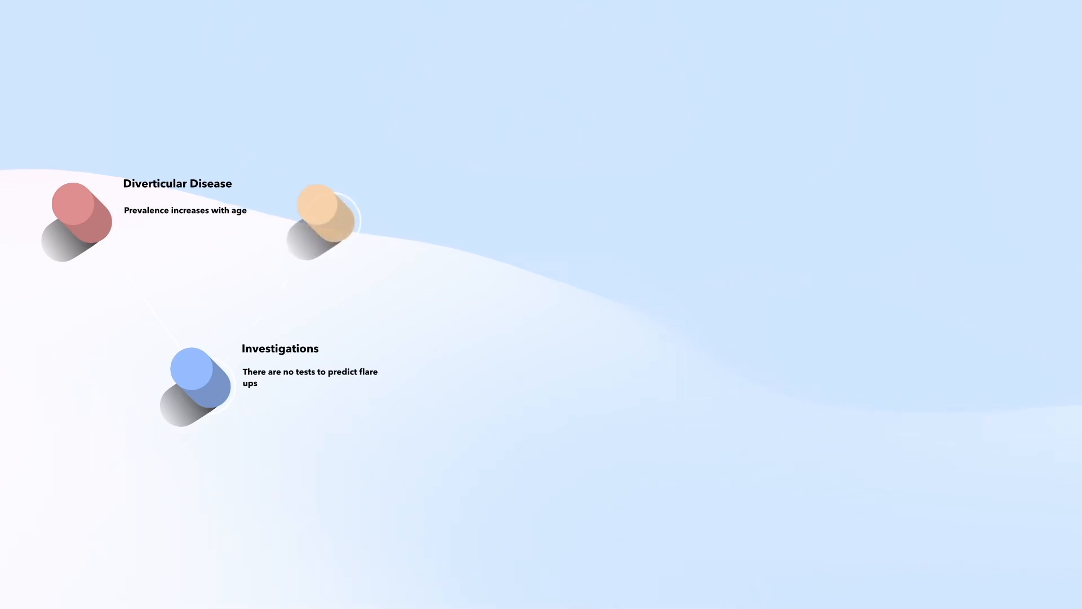
click(325, 214)
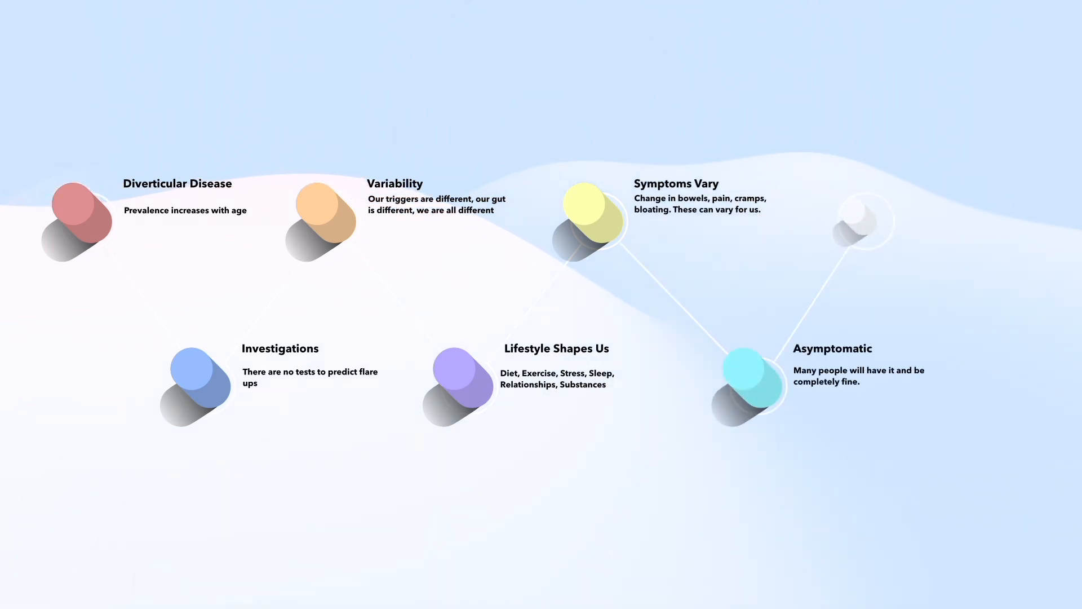
click(861, 221)
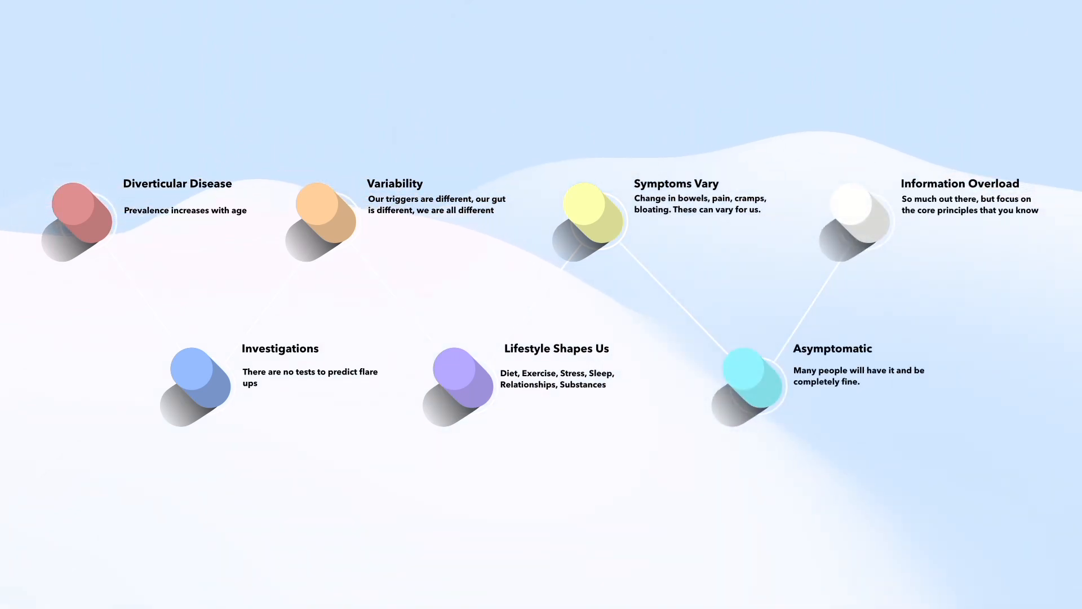